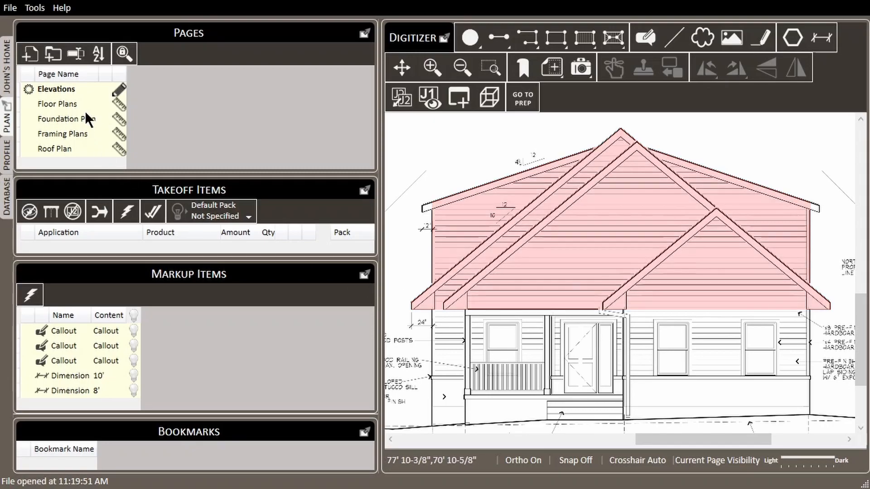
Show the Floor Plans page with the upper floor plan in the digitizer.
left_click(57, 104)
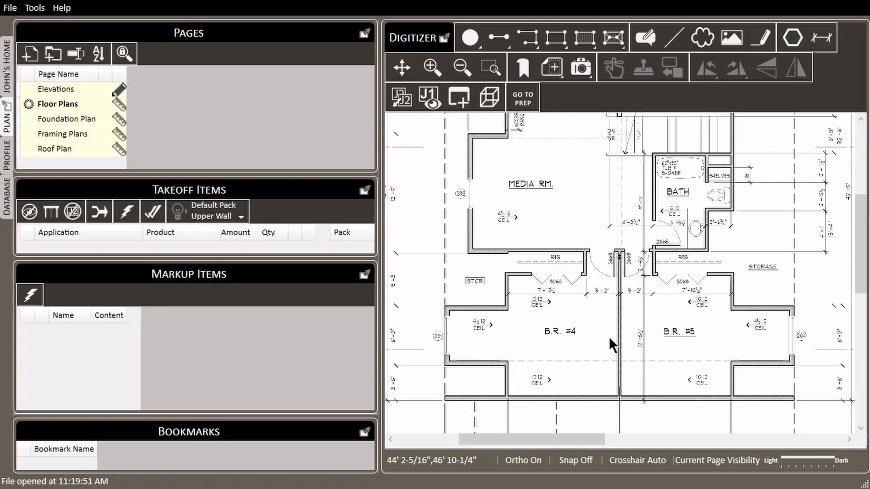
mouse_move(563, 299)
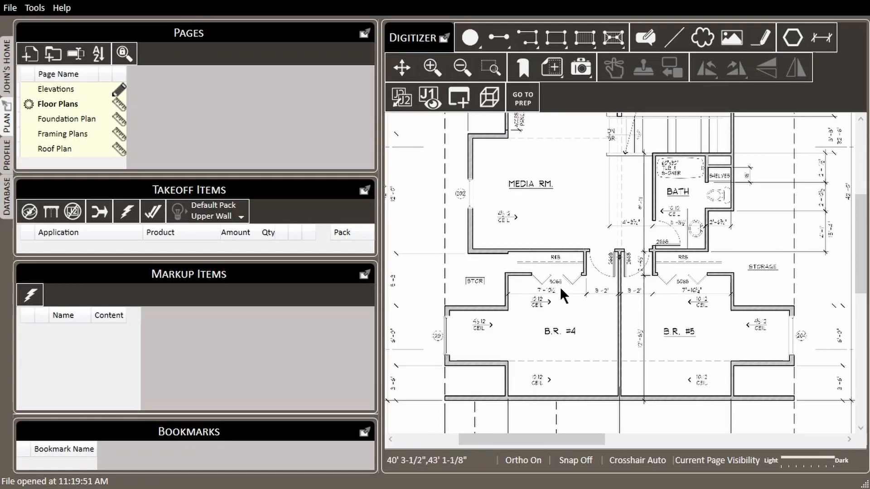
Trace the bottom exterior wall as an 8' Wall Assembly of 37 LF, then return to the elevation.
left_click(499, 37)
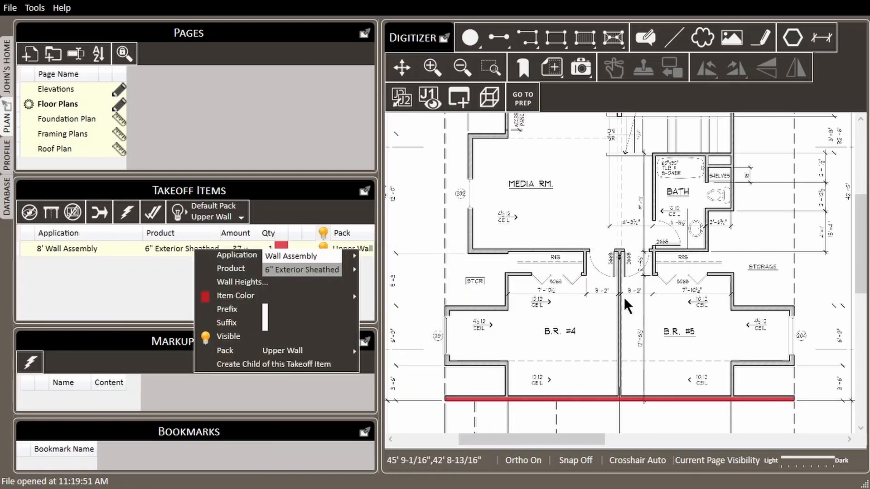
mouse_move(327, 295)
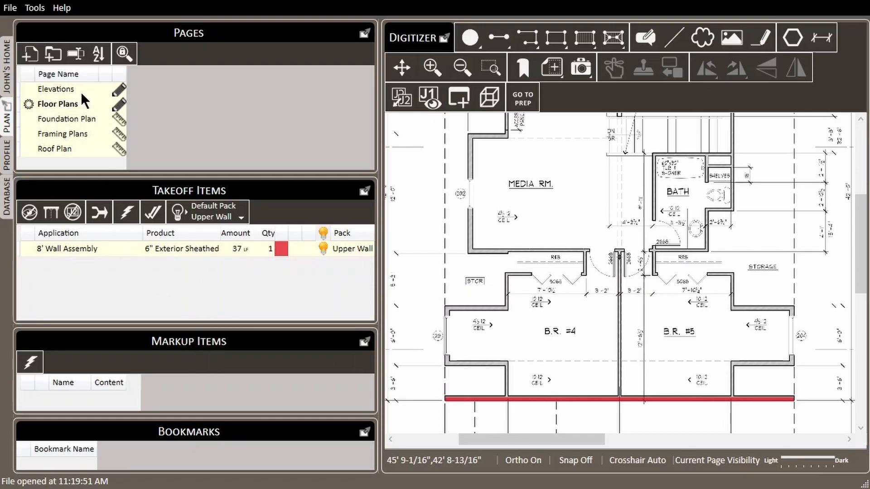
left_click(55, 89)
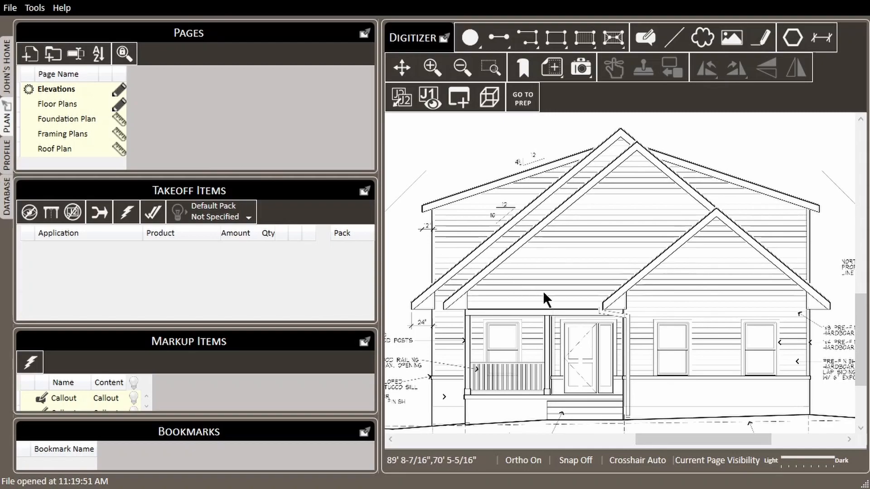
mouse_move(588, 329)
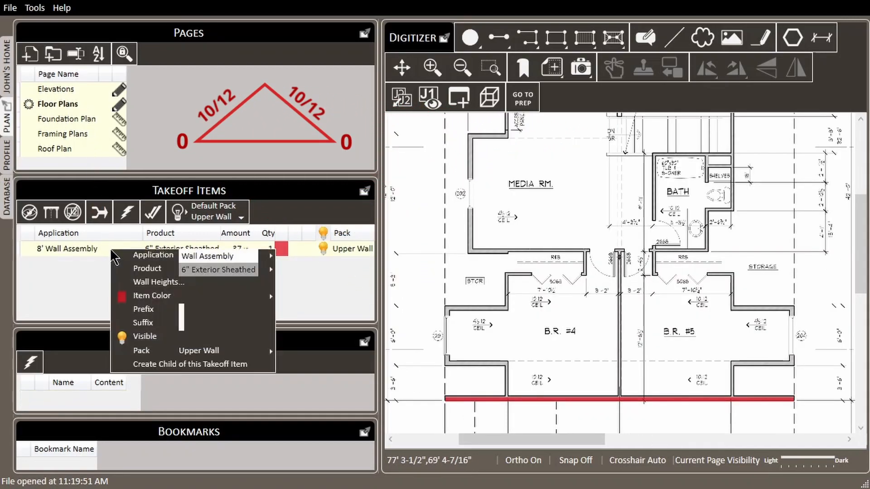
Set Wall Heights to Double Slope Rake with 0' heights and 10 pitch on both sides.
left_click(157, 283)
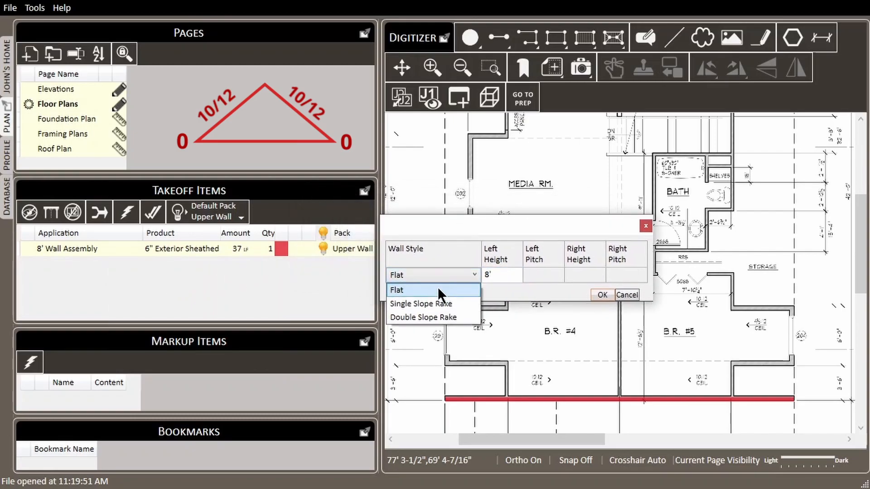
left_click(423, 317)
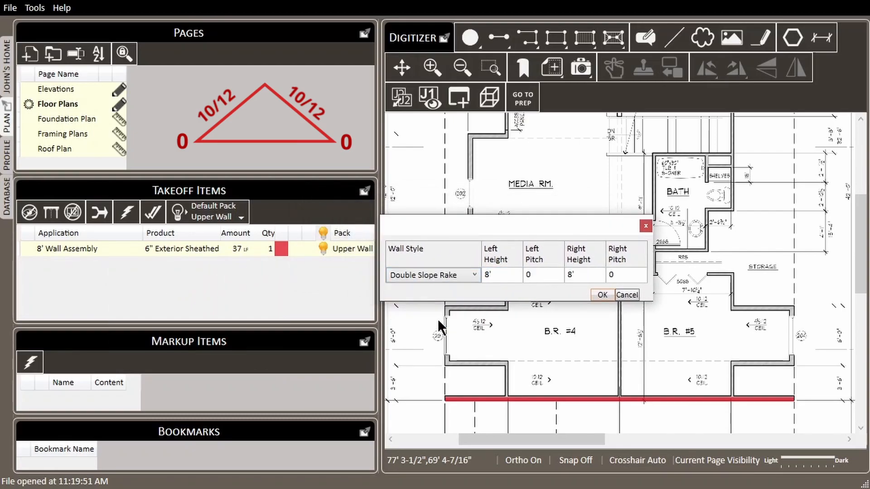
left_click(498, 275)
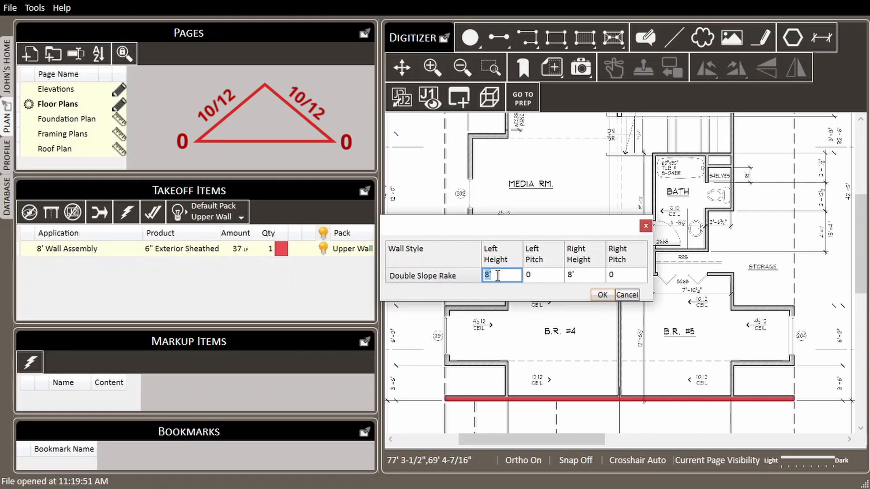
left_click(542, 276)
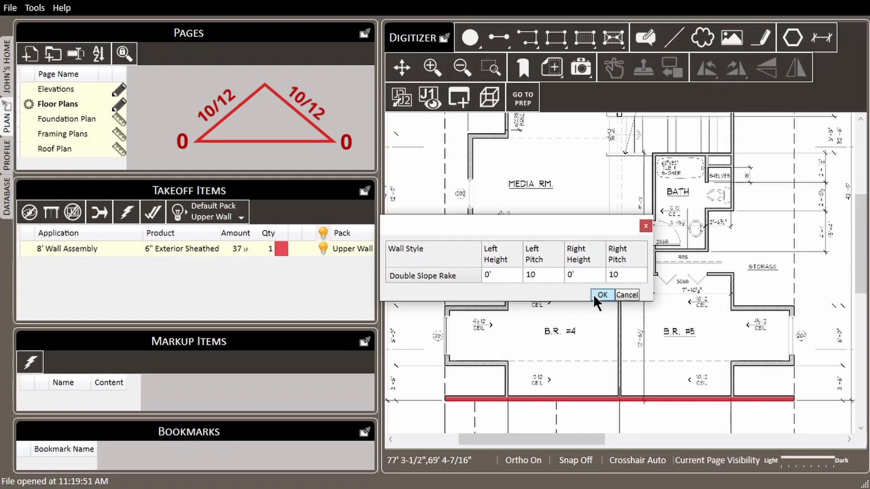
Confirm the wall heights and show the Upper Wall assembly framed in the Wall Segment Viewer.
left_click(603, 295)
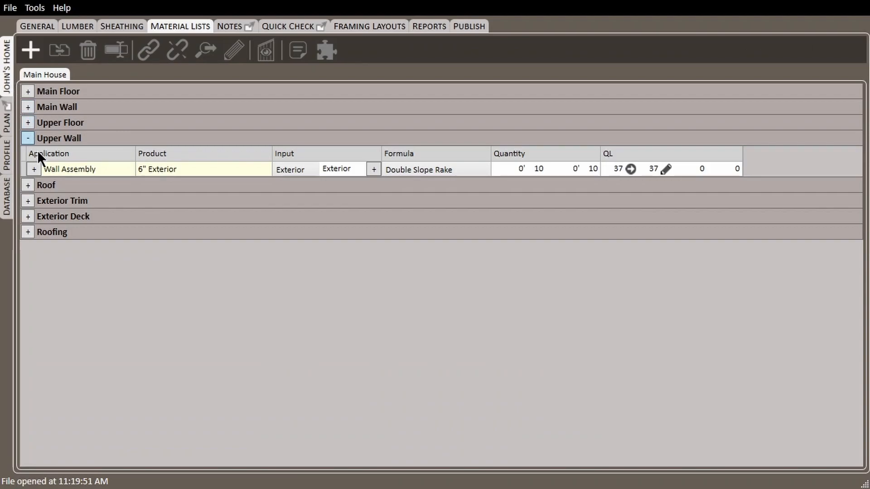
left_click(33, 169)
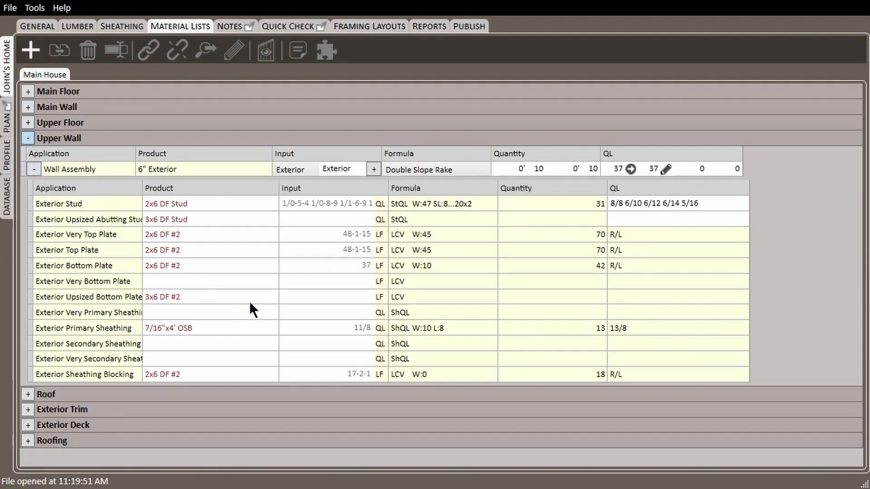
left_click(660, 203)
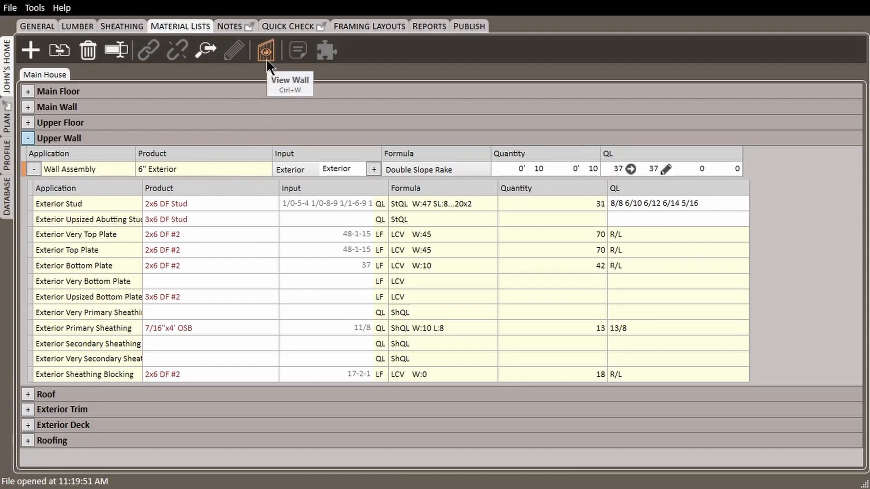
left_click(265, 49)
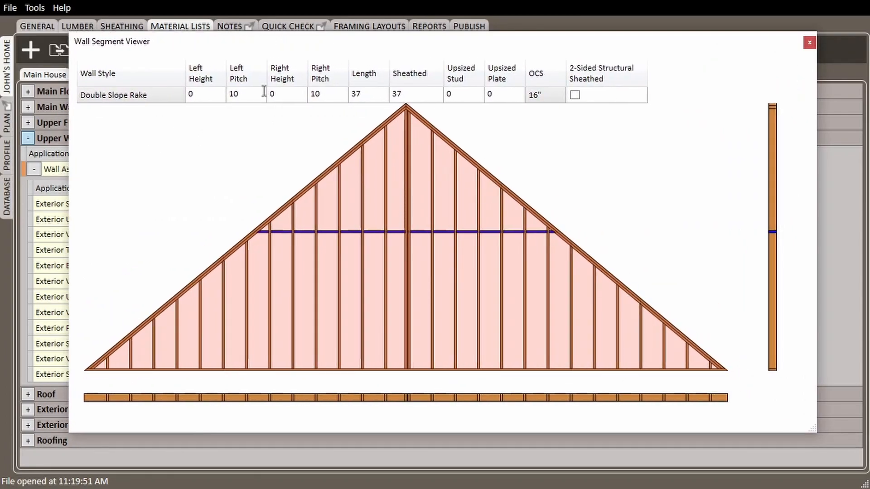
Try a left pitch of 5 in the viewer, then restore it to 10.
left_click(274, 94)
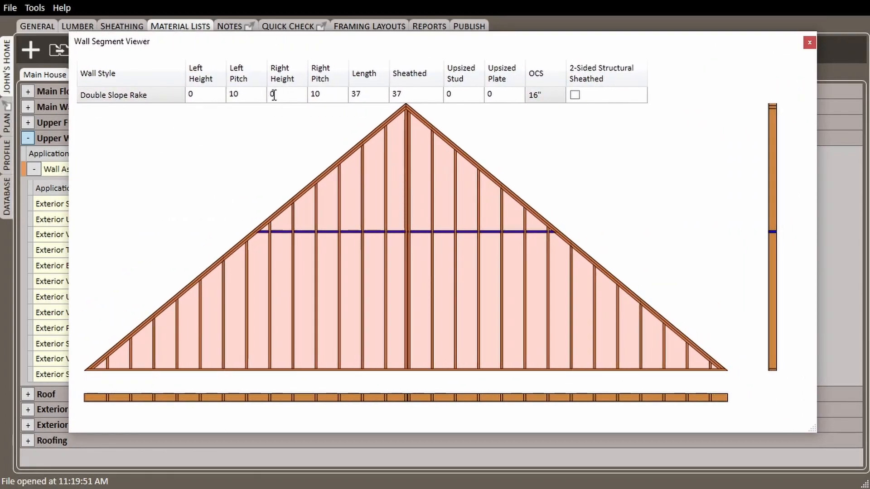
type("5")
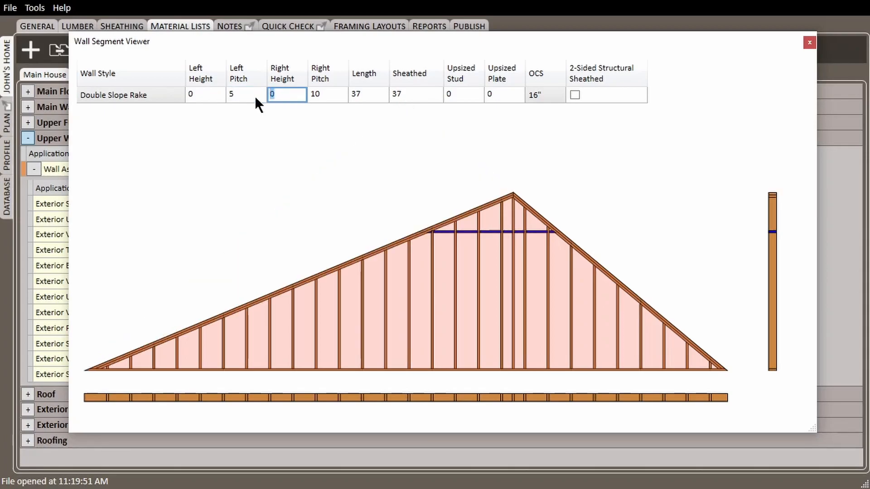
left_click(245, 95)
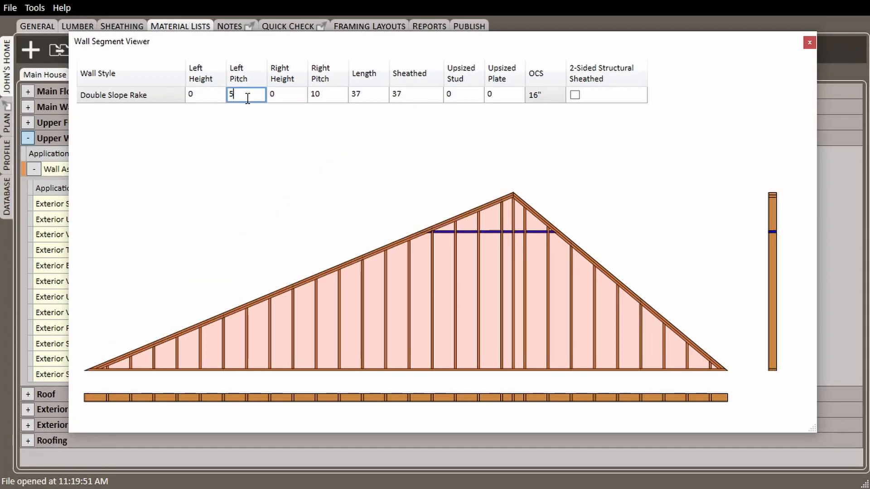
type("0")
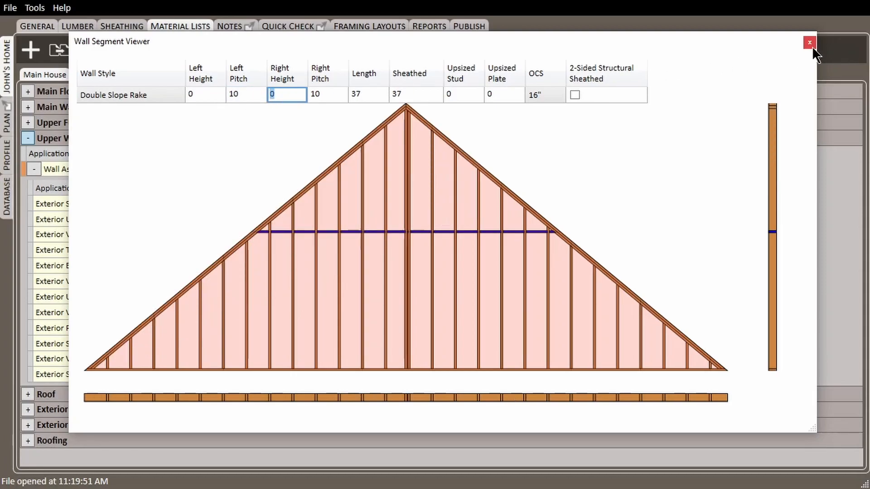
Close the Wall Segment Viewer and return to the floor plan for the top wall.
left_click(809, 43)
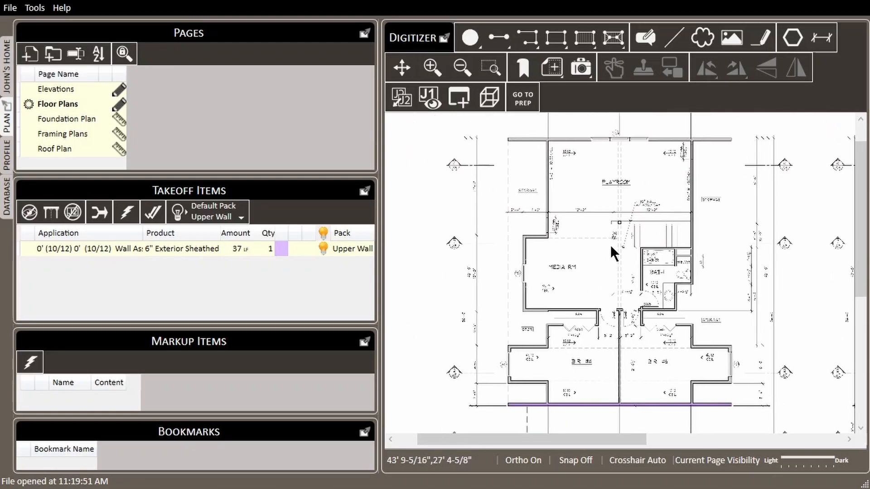
mouse_move(610, 153)
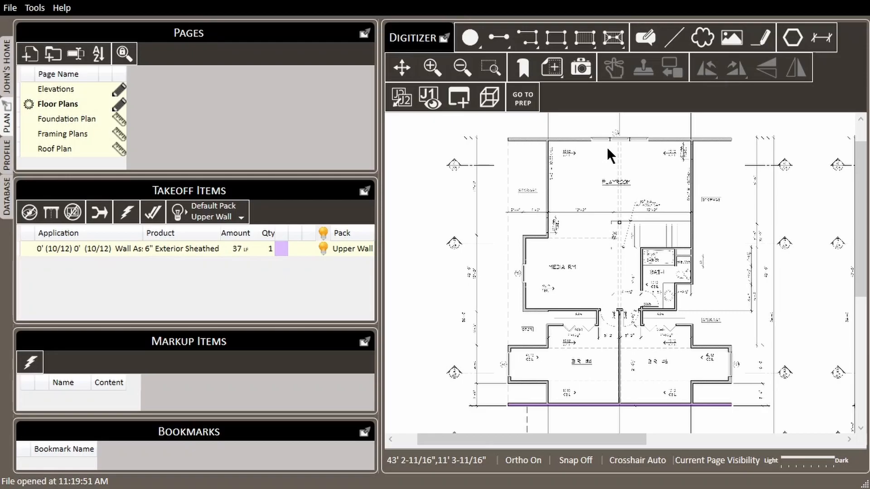
mouse_move(610, 168)
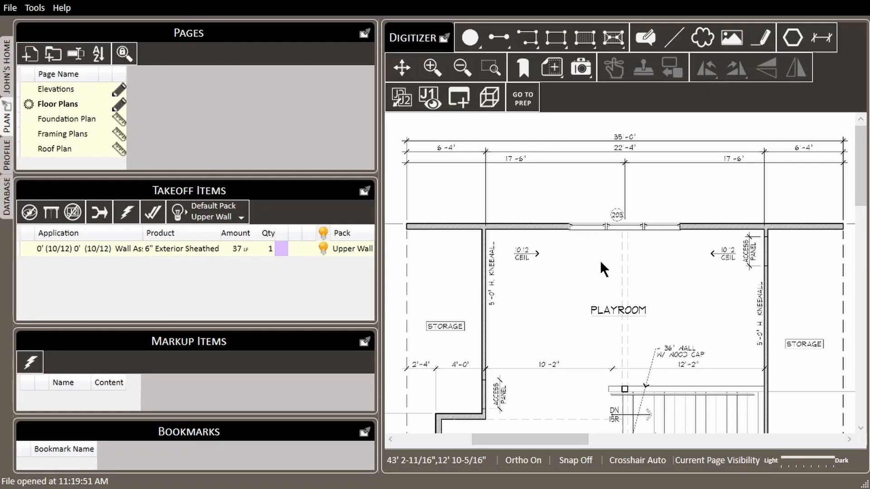
mouse_move(623, 249)
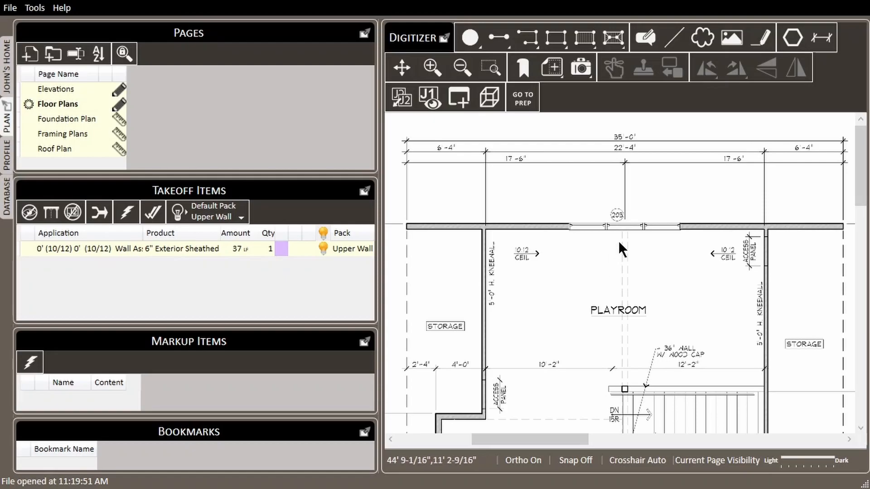
mouse_move(498, 37)
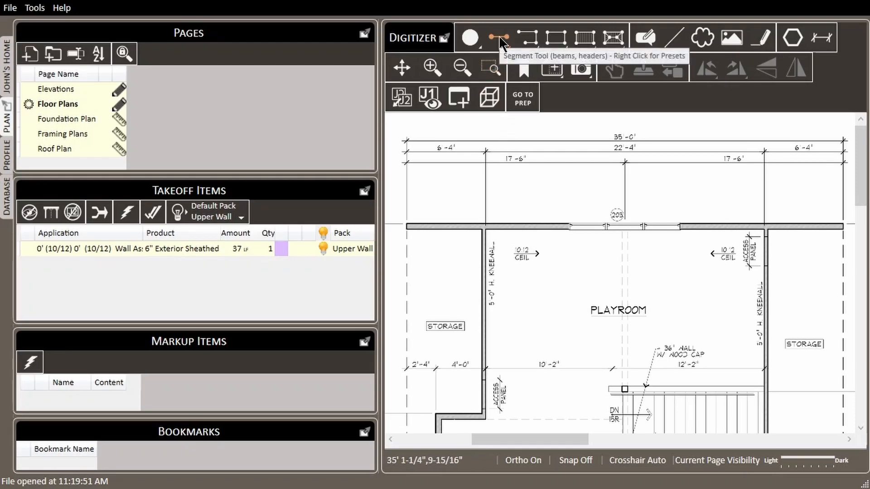
Measure the top wall as a 37 LF 6" Exterior Sheathed double slope rake, 0' heights and 10 pitch each side.
left_click(499, 36)
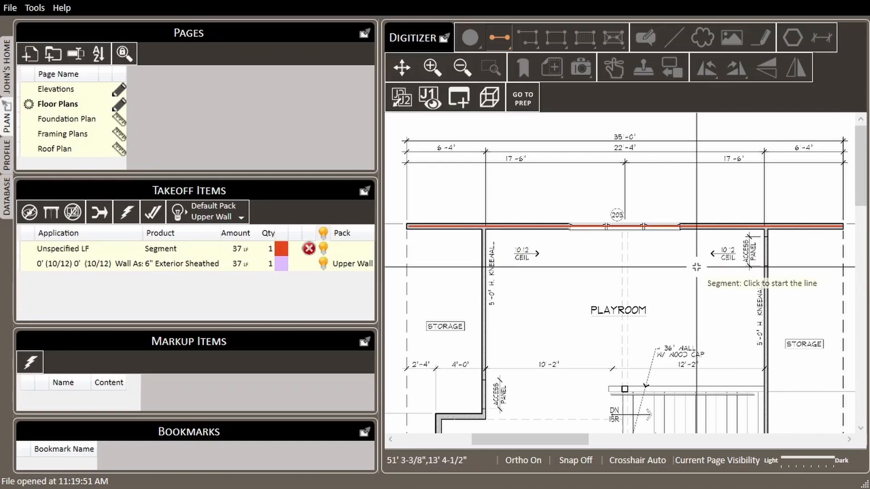
right_click(64, 248)
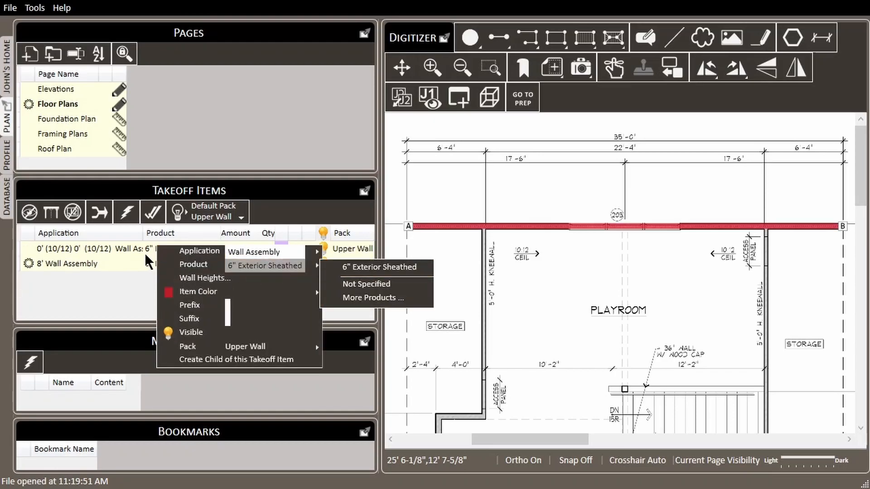
left_click(204, 278)
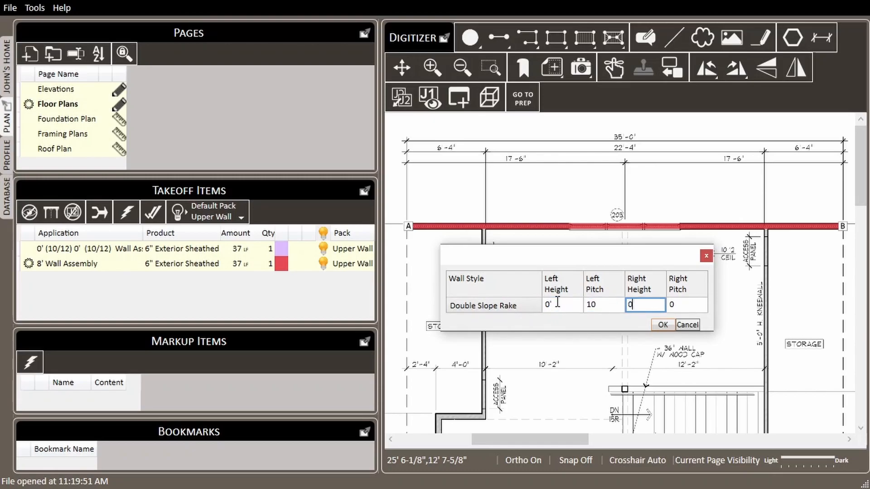
type("10")
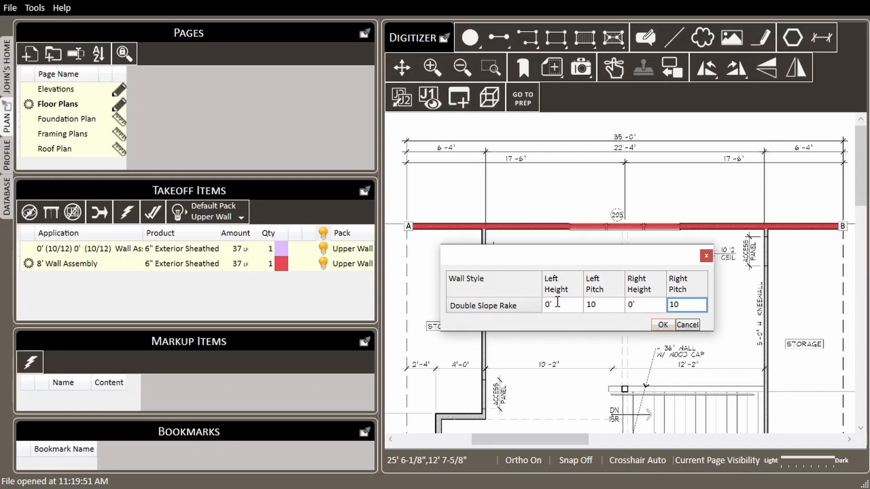
left_click(662, 325)
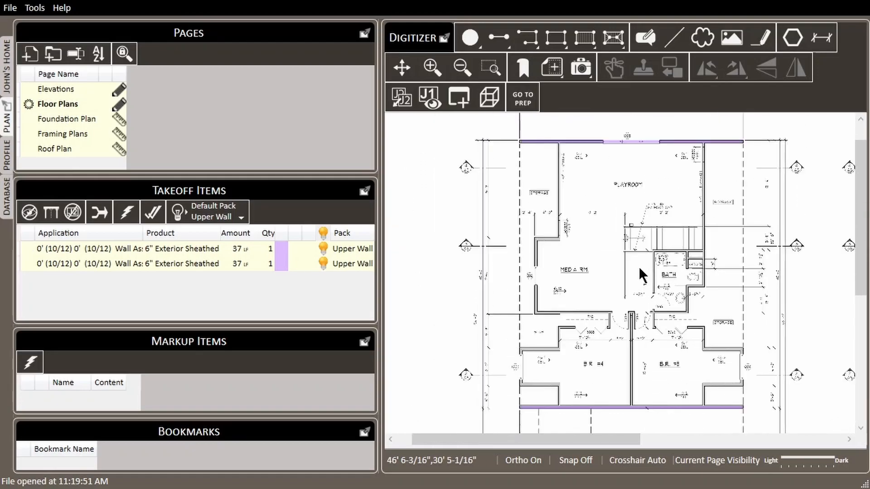
mouse_move(185, 278)
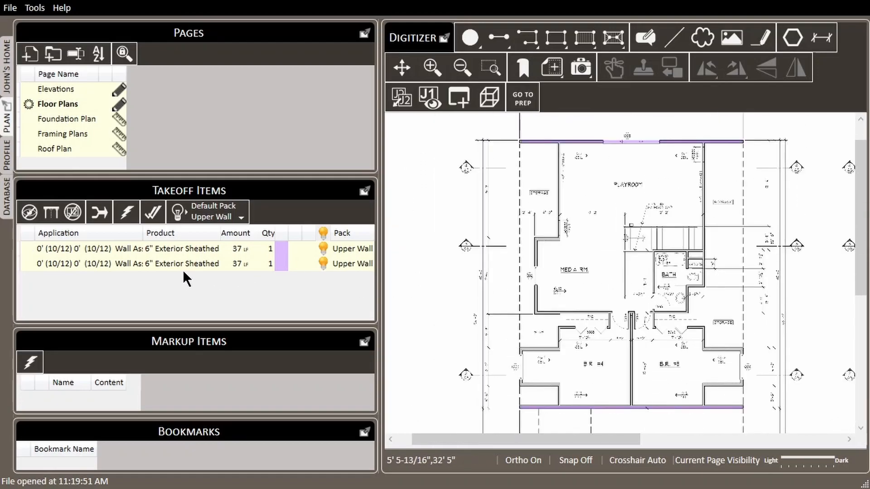
mouse_move(166, 290)
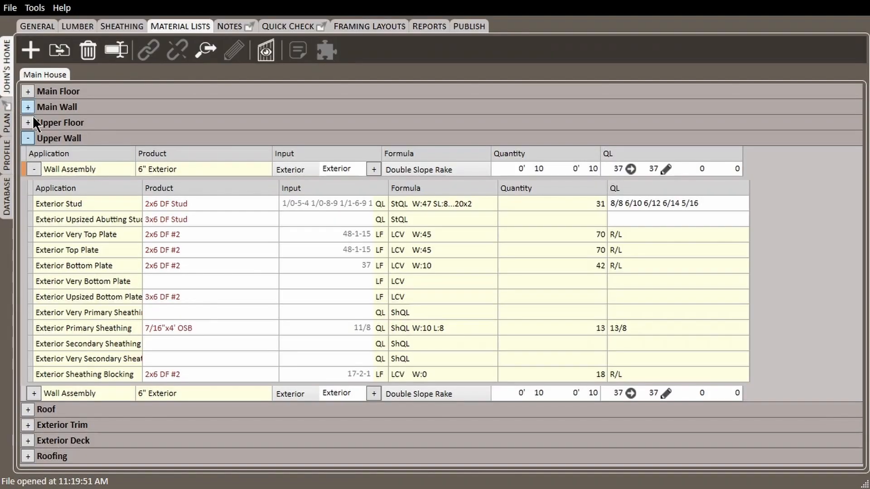
Expand the Upper Wall group to list both rake wall assemblies totalling 73 LF.
left_click(28, 168)
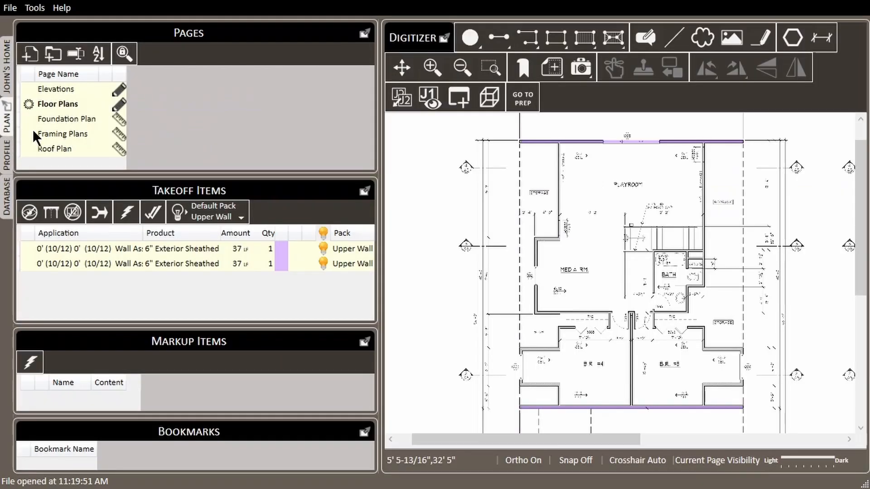
left_click(552, 143)
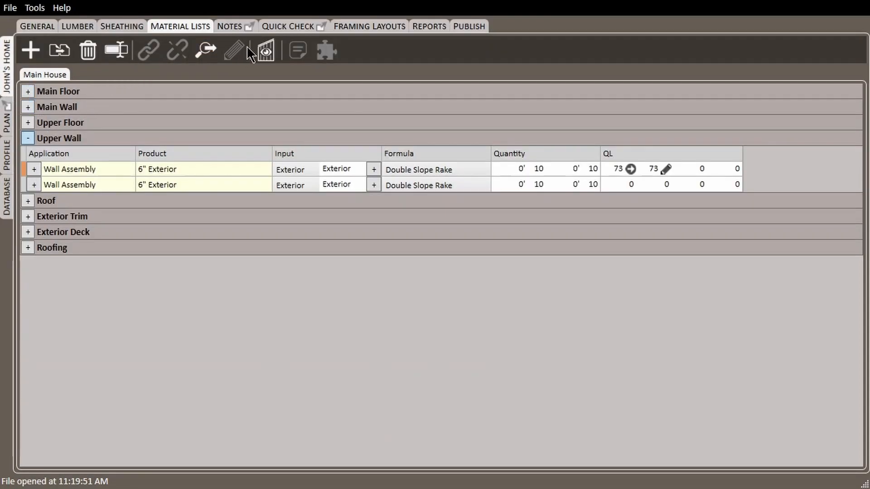
left_click(270, 50)
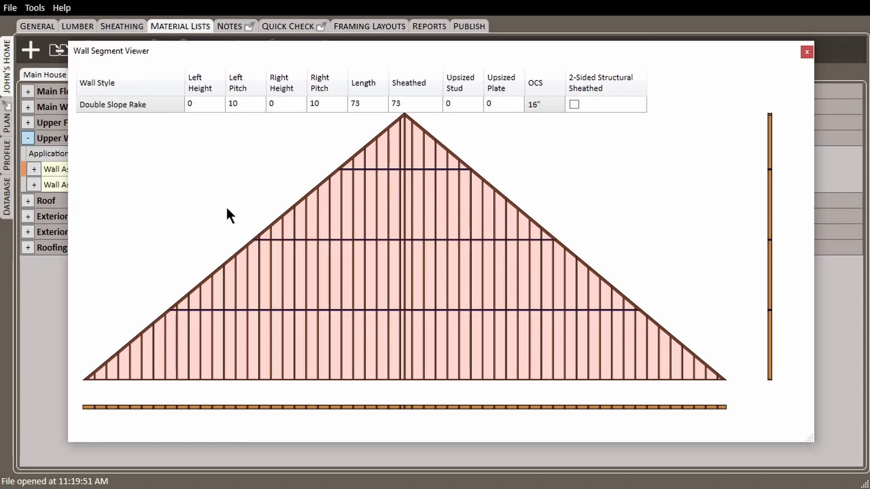
mouse_move(520, 176)
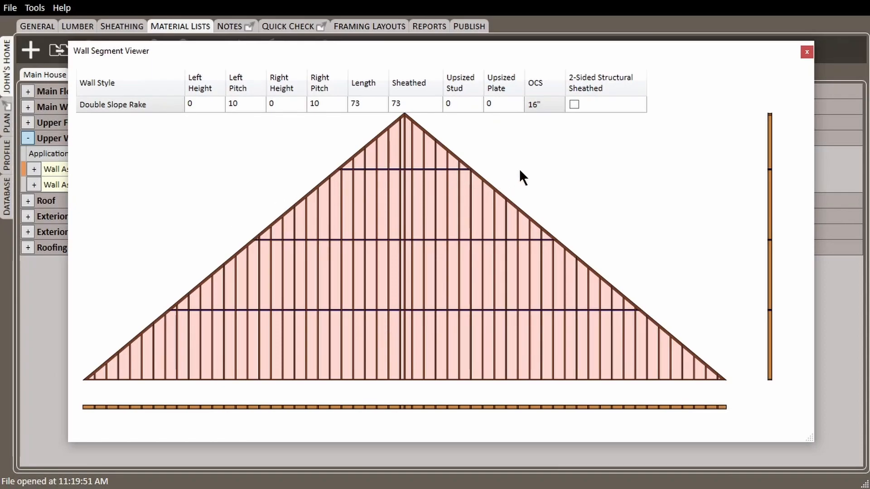
mouse_move(714, 145)
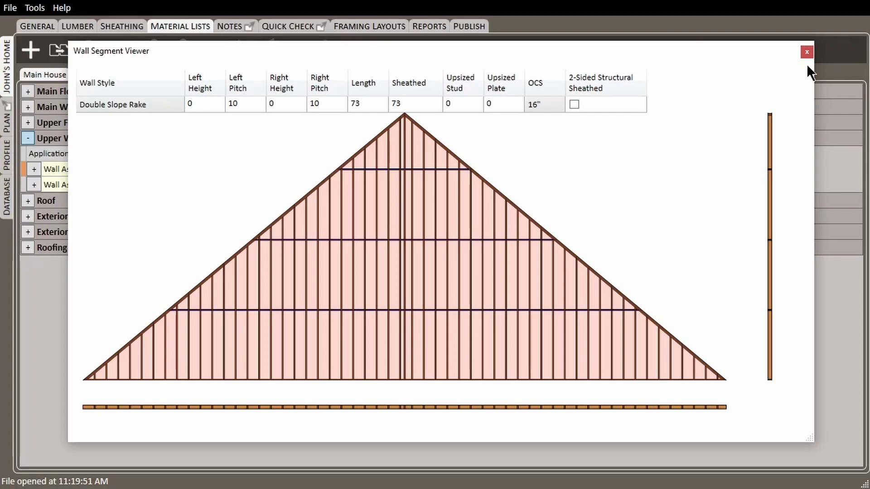
left_click(806, 51)
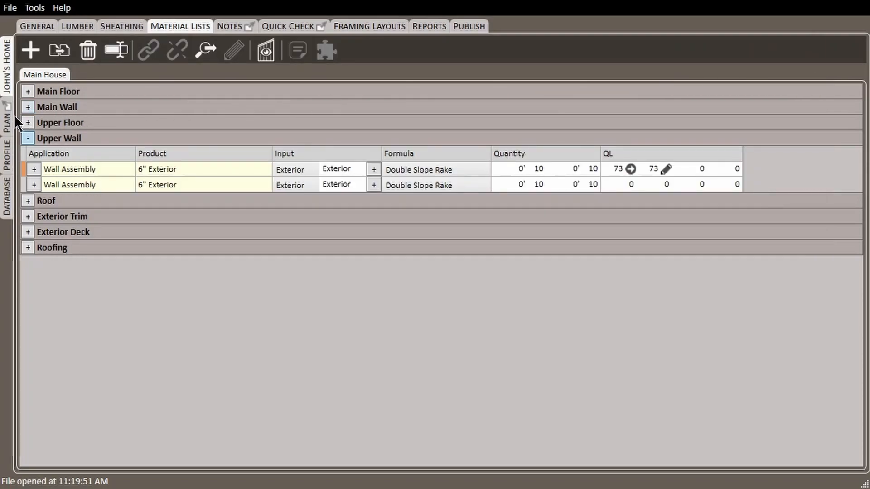
Return to the Plan takeoff showing the rake wall assembly at 73 LF, quantity 2.
left_click(8, 124)
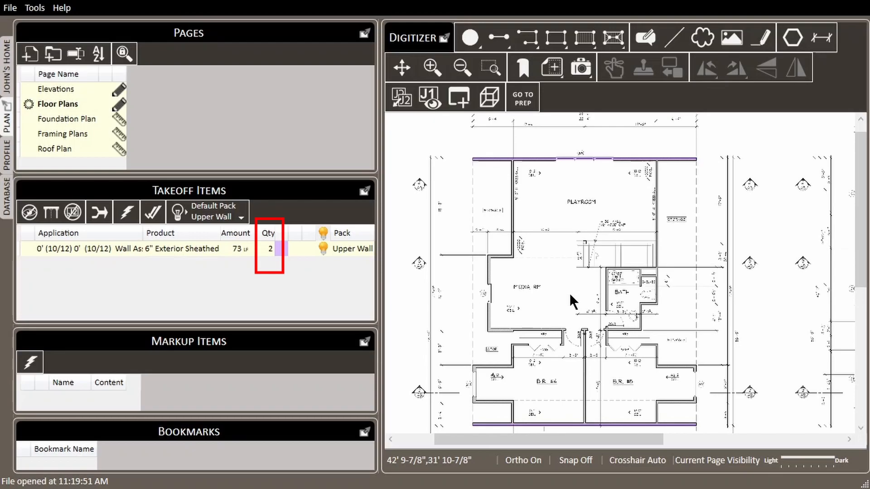
mouse_move(665, 219)
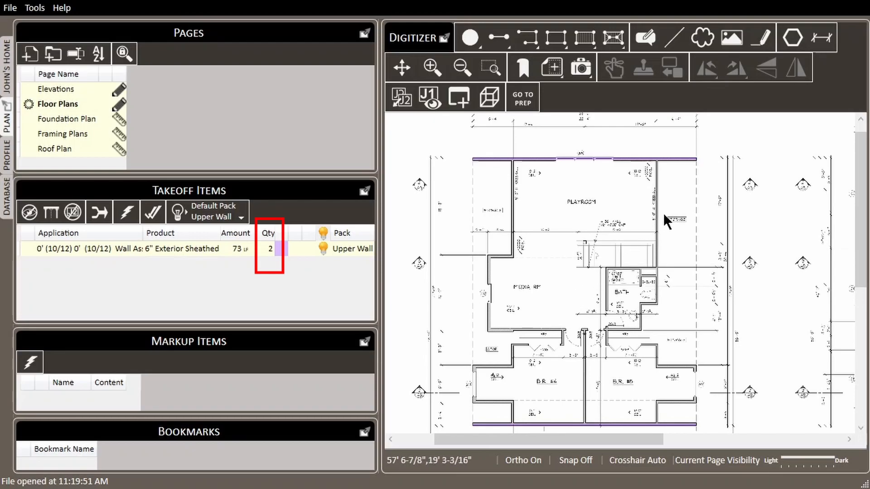